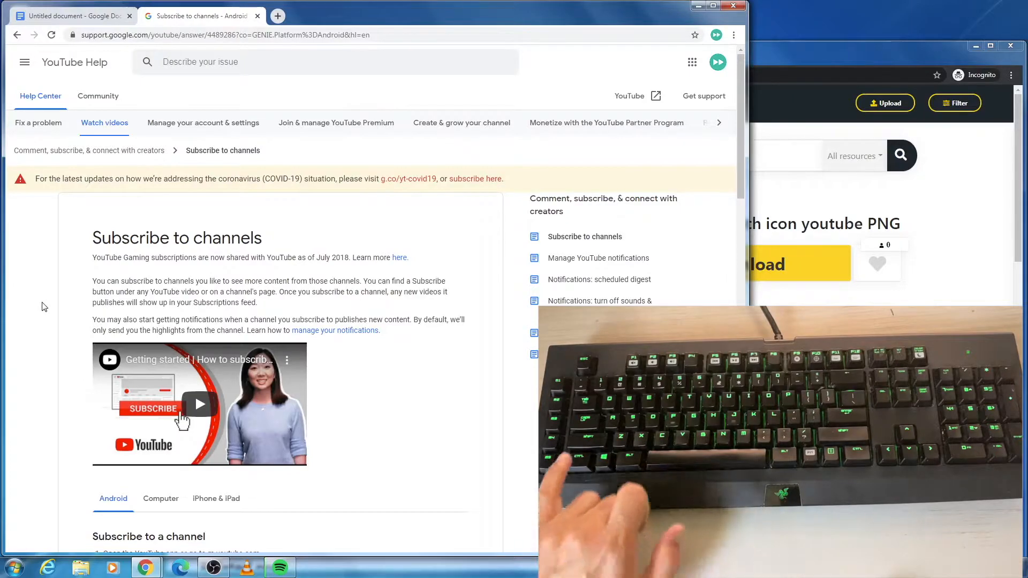
Open Chrome's find-in-page bar over the 'Subscribe to channels' help article
{"action": "key", "text": "ctrl+f"}
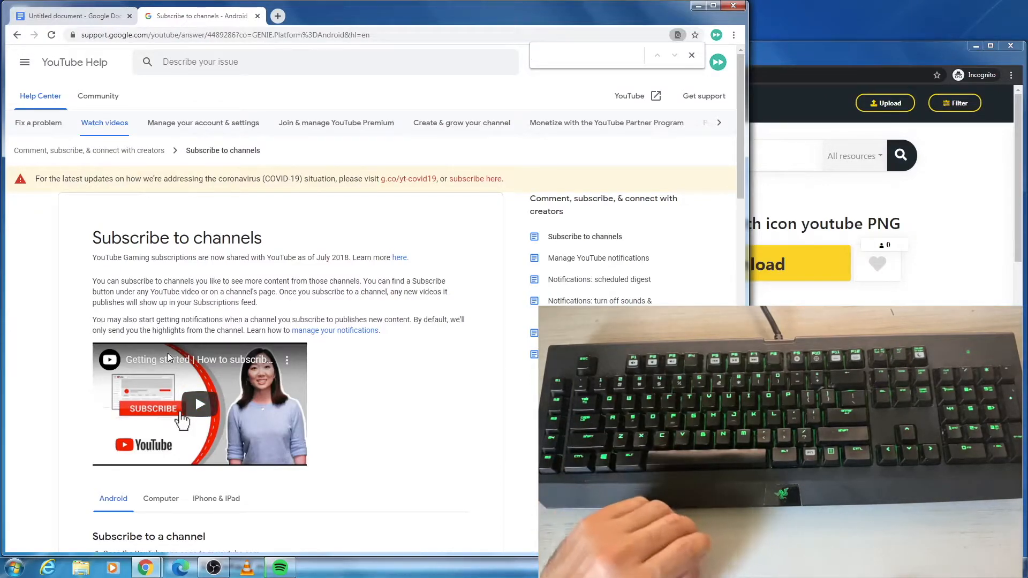
Search the page for 'feed', highlighting its six matches
{"action": "type", "text": "feed"}
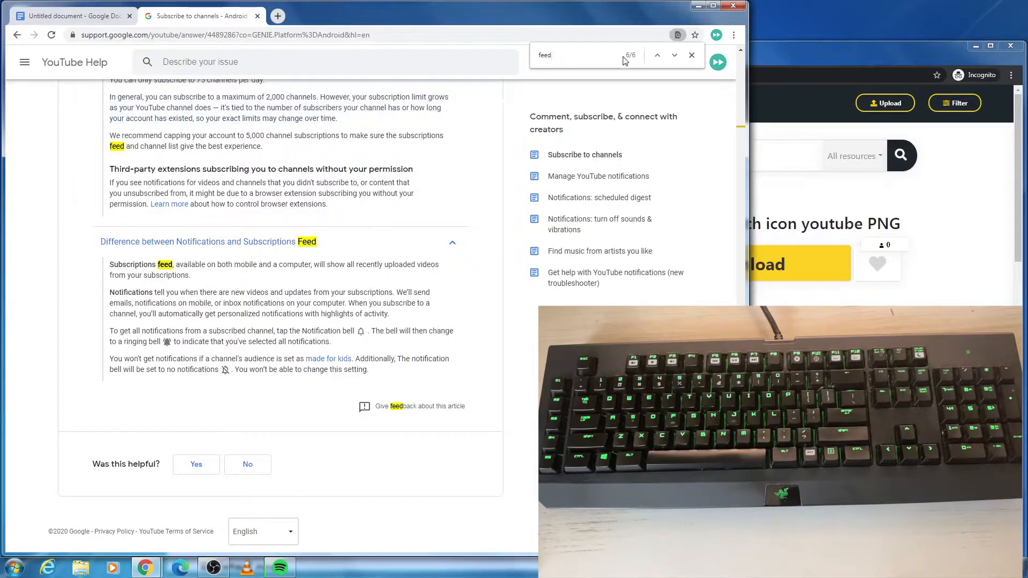
Advance through the 'feed' matches, wrapping around to reach match 5 of 6
{"action": "left_click", "coordinate": [674, 56]}
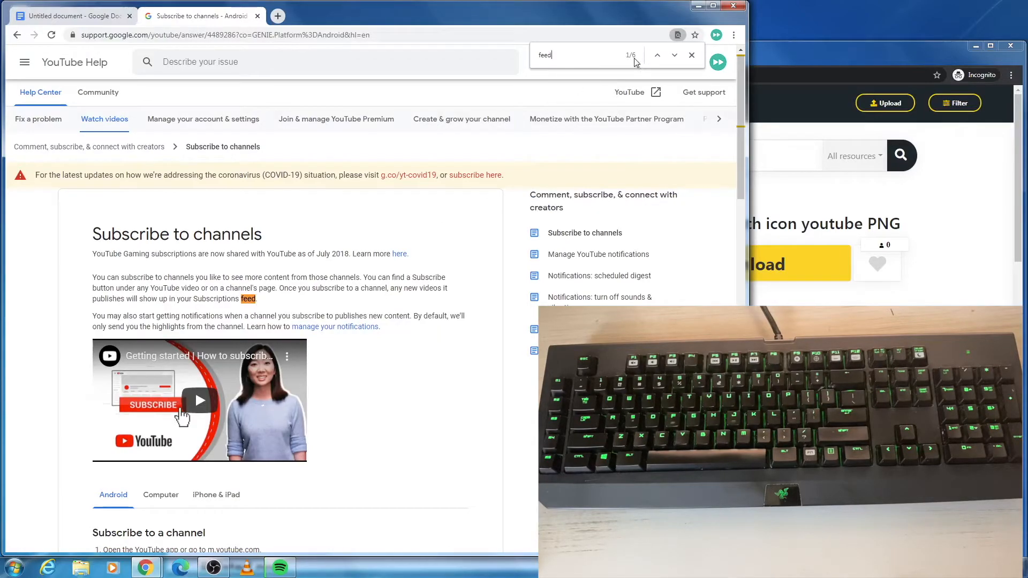
{"action": "left_click", "coordinate": [674, 55]}
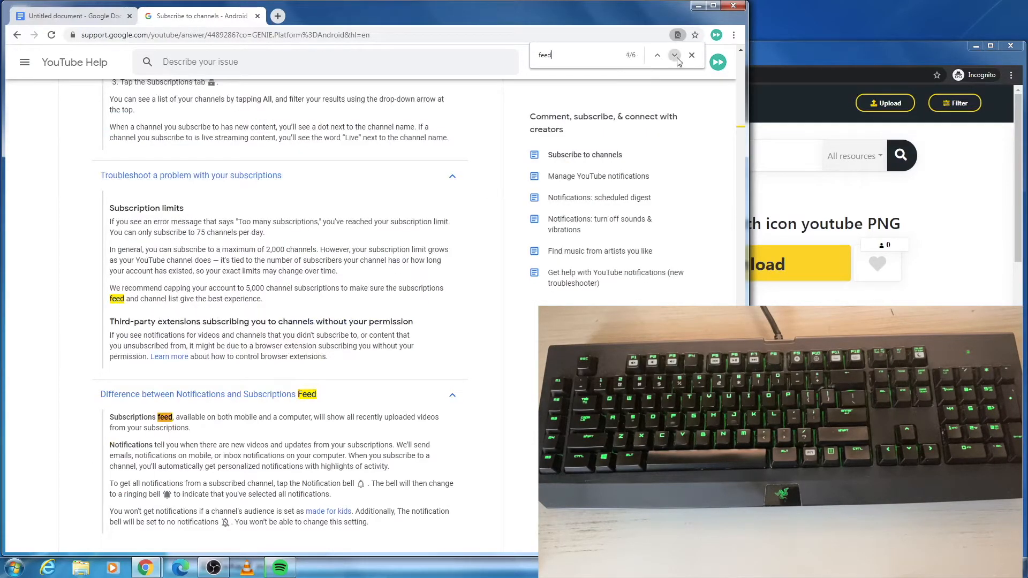
{"action": "left_click", "coordinate": [674, 55]}
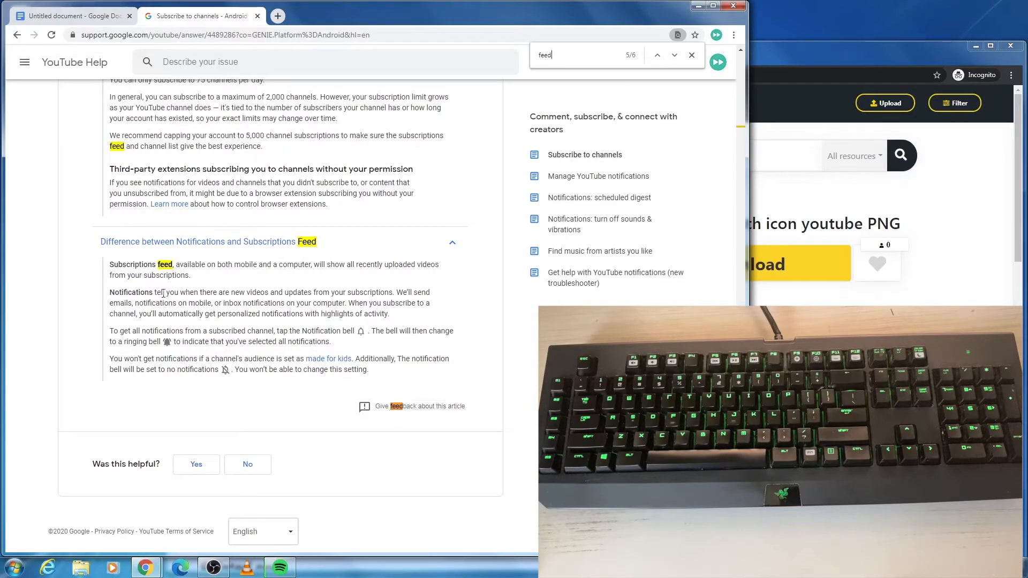